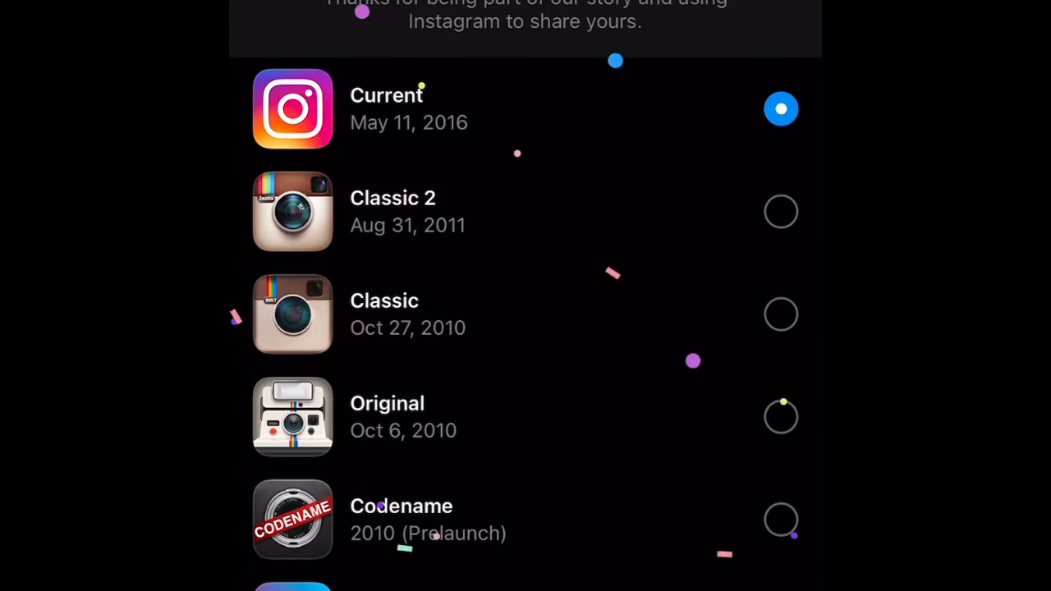
Switch the Instagram app icon to Classic 2 and dismiss the change alert
{"action": "scroll", "scroll_direction": "down", "scroll_amount": 3}
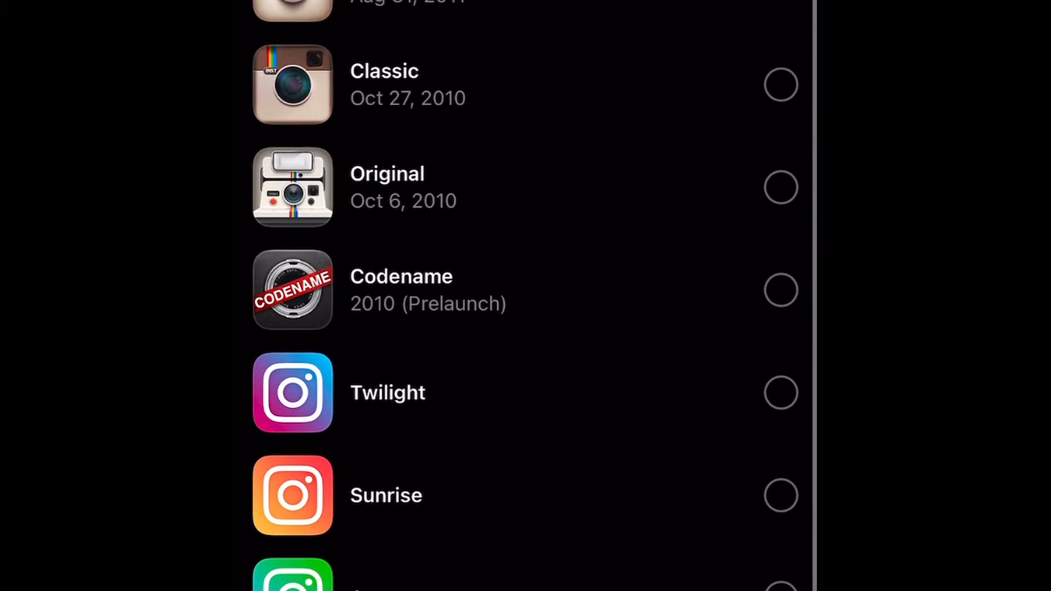
{"action": "scroll", "scroll_direction": "down", "scroll_amount": 3}
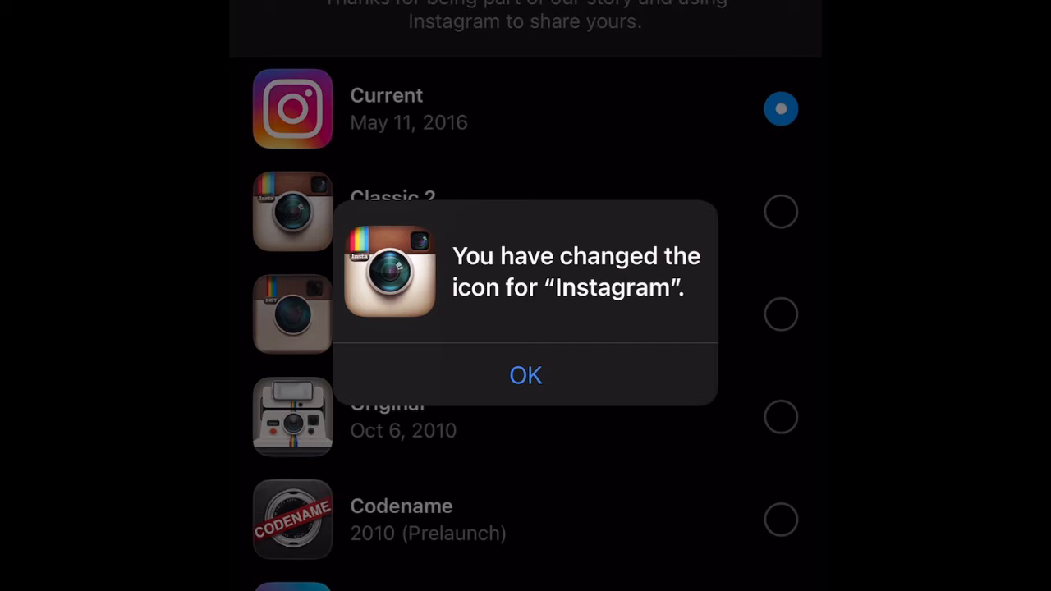
{"action": "left_click", "coordinate": [525, 374]}
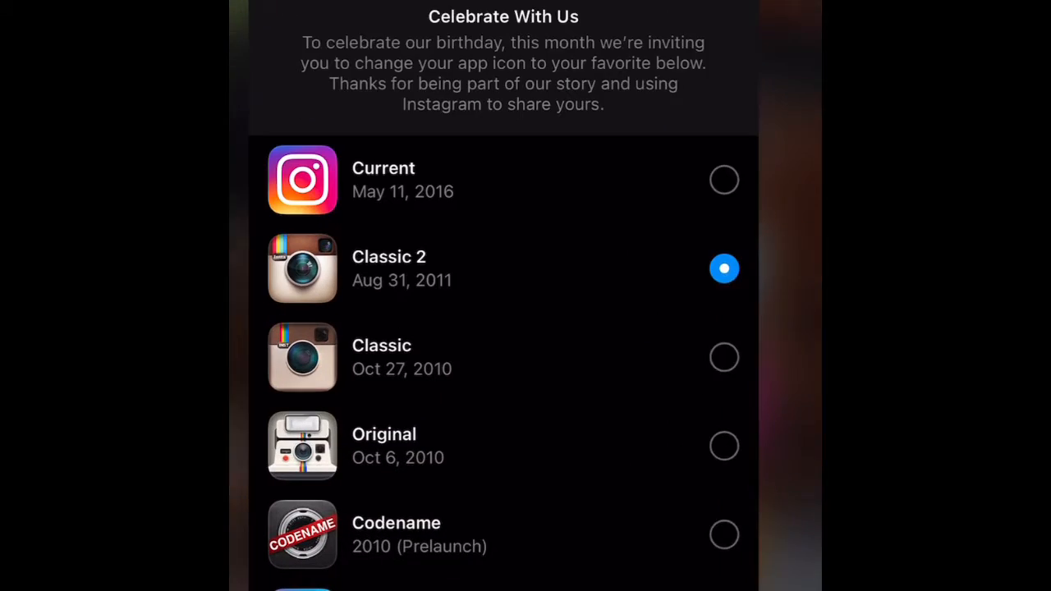
Switch the icon to Original, dismiss the alert, then reselect Current
{"action": "scroll", "scroll_direction": "down", "scroll_amount": 3}
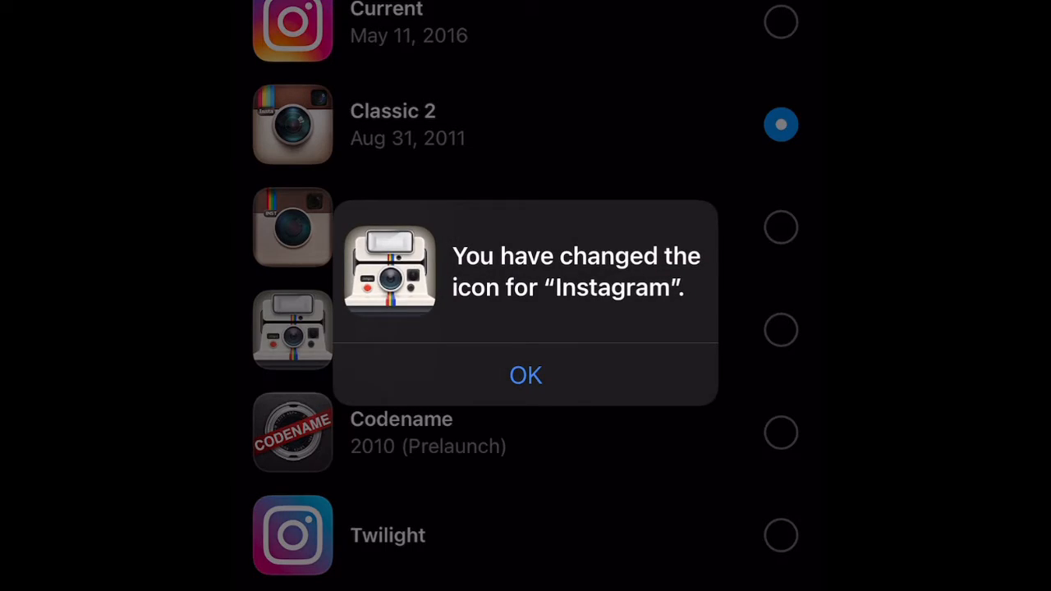
{"action": "left_click", "coordinate": [525, 374]}
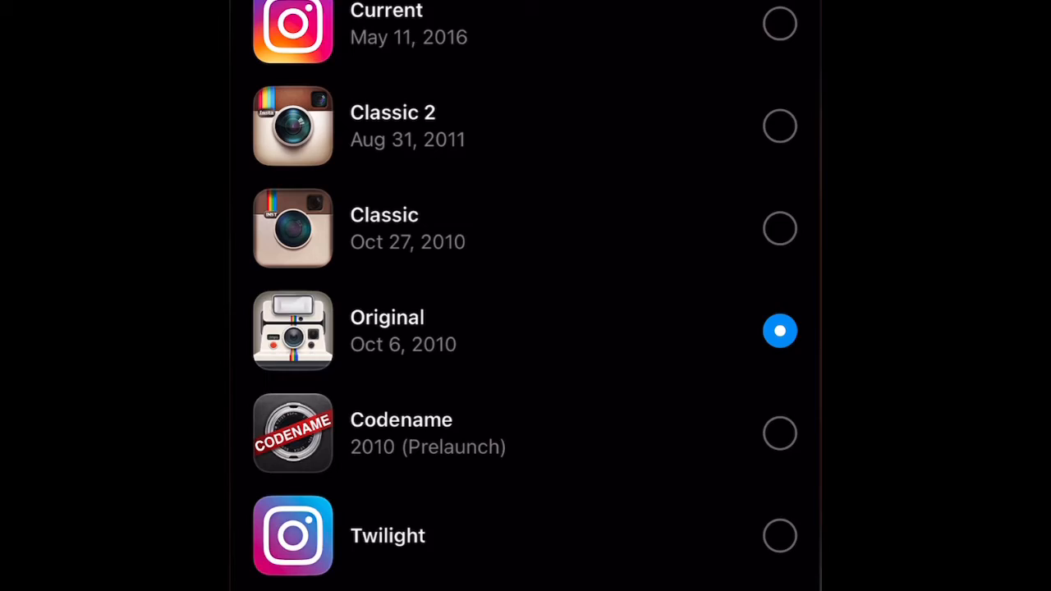
{"action": "left_click", "coordinate": [781, 22]}
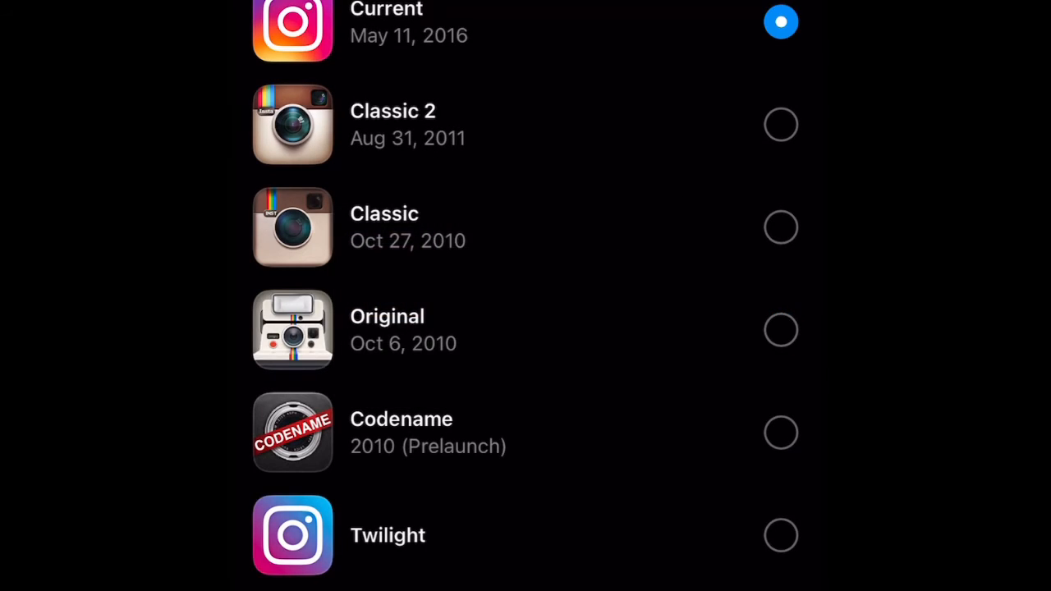